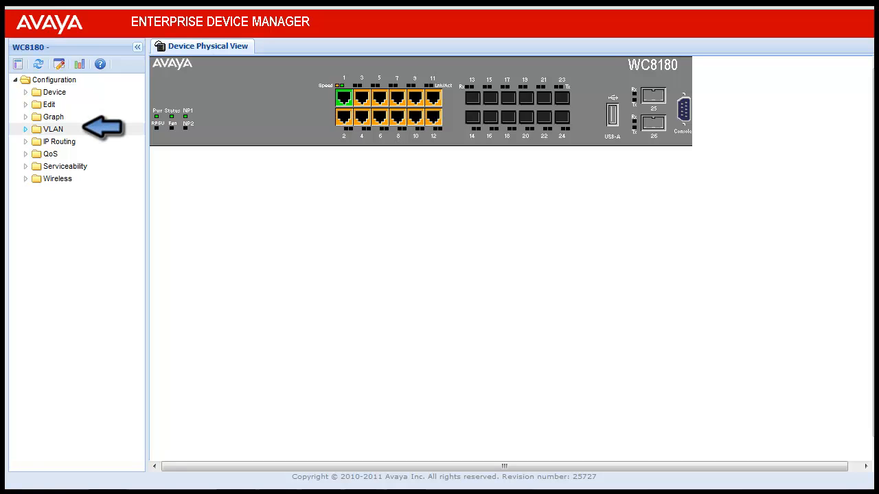
Show the VLANs table under Configuration > VLAN, listing VLAN #1 through VLAN #5.
{"action": "left_click", "coordinate": [27, 129]}
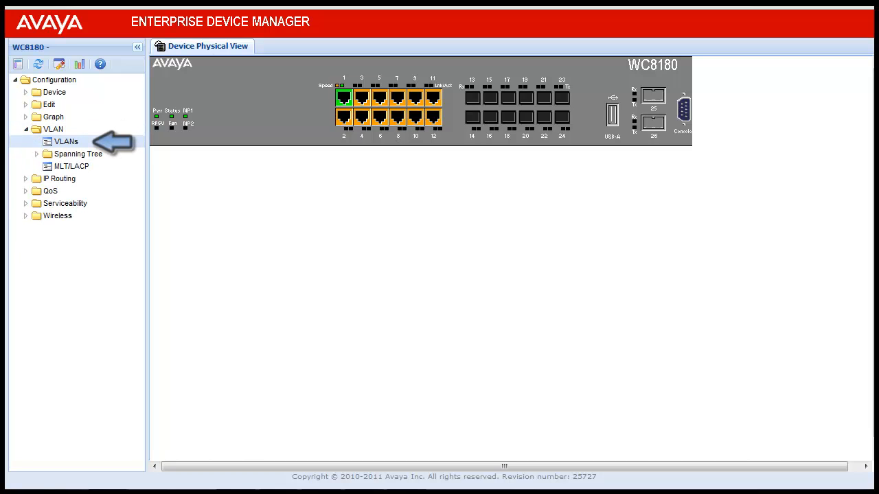
{"action": "left_click", "coordinate": [66, 141]}
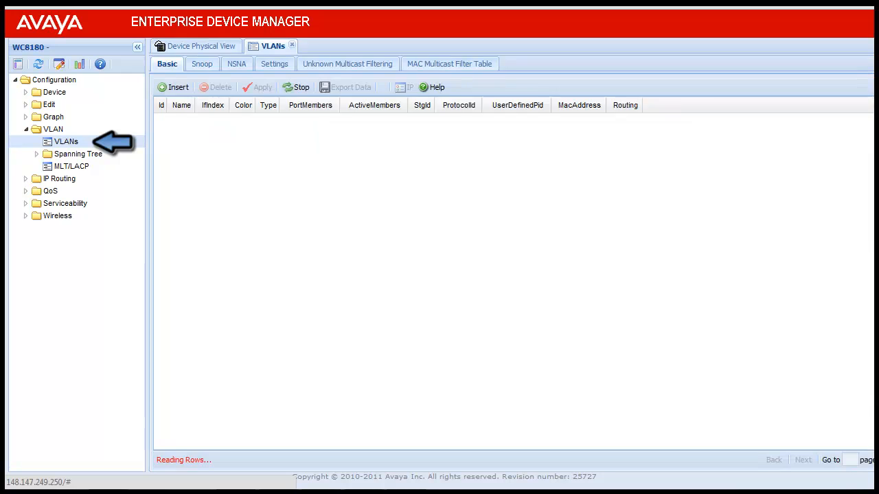
{"action": "left_click", "coordinate": [65, 141]}
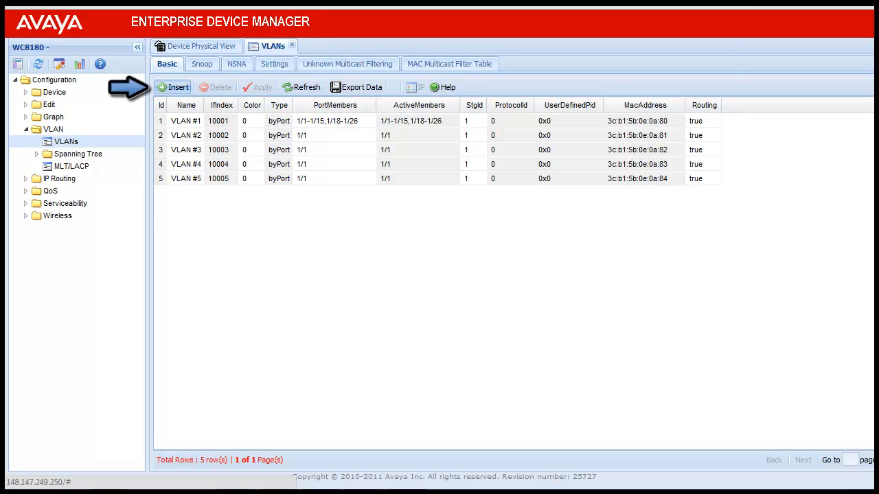
Insert a new port-based VLAN with Id 6 named 'Test Vlan'.
{"action": "left_click", "coordinate": [179, 88]}
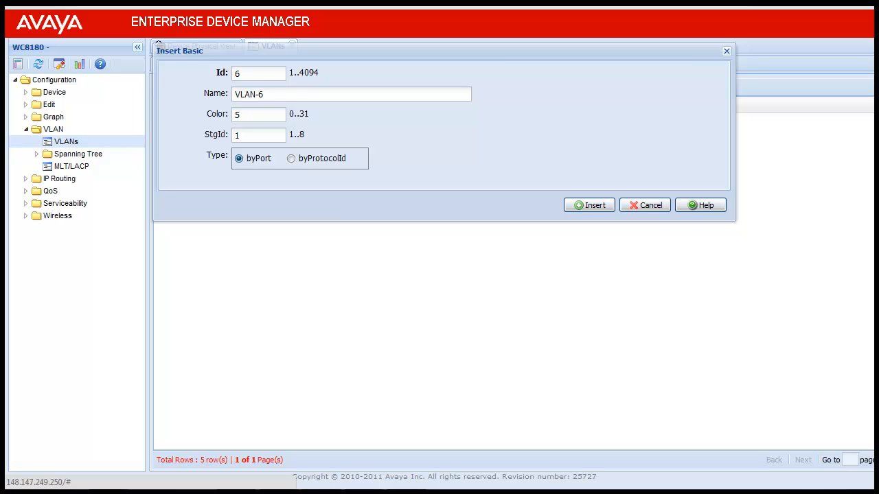
{"action": "left_click", "coordinate": [351, 93]}
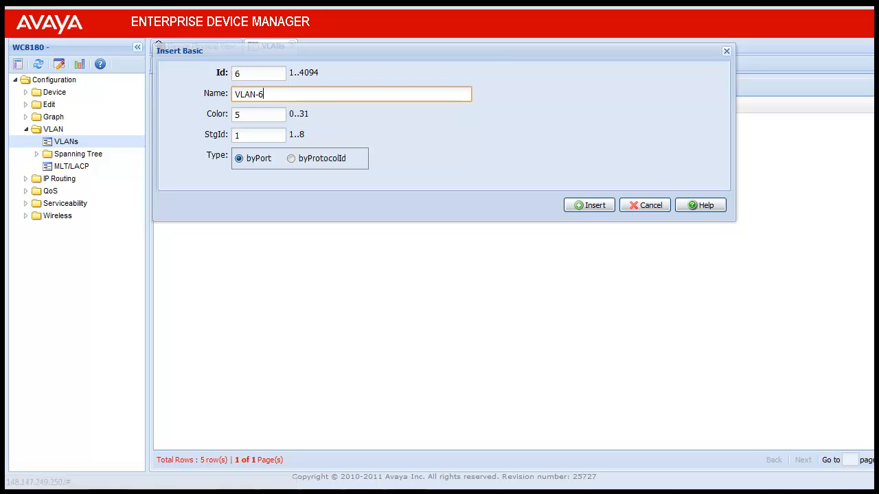
{"action": "type", "text": "Test Vlan"}
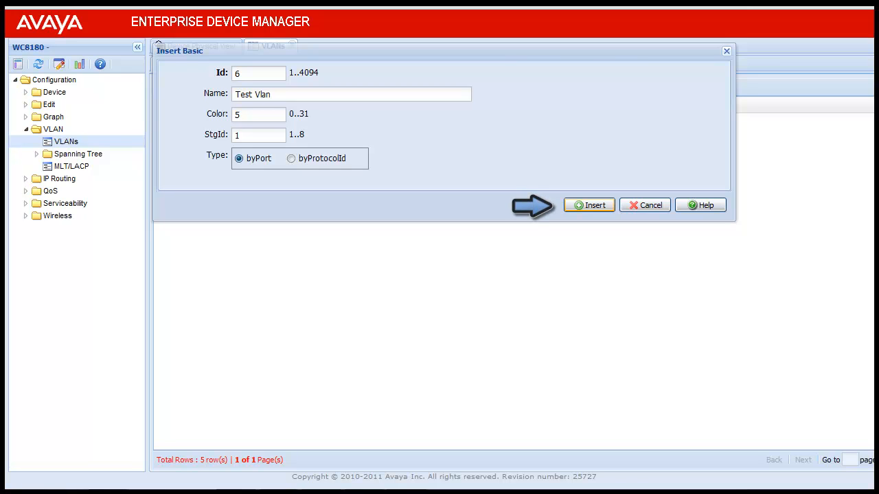
{"action": "left_click", "coordinate": [589, 205]}
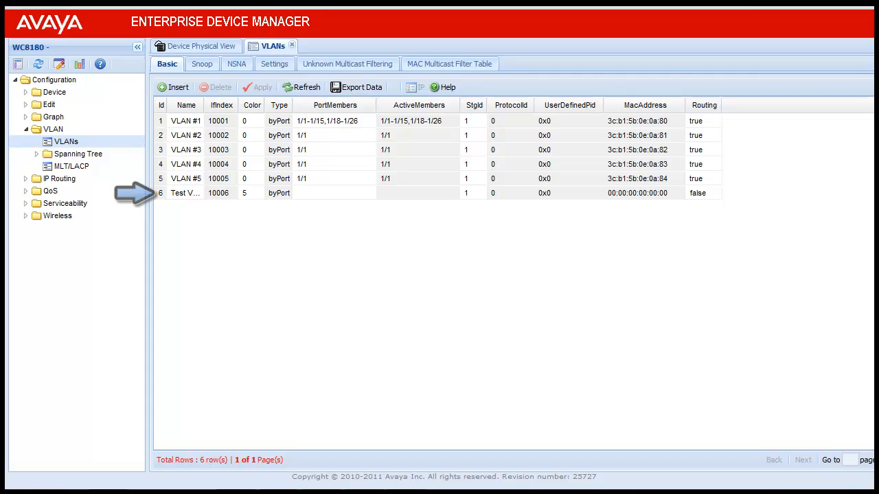
{"action": "mouse_move", "coordinate": [419, 193]}
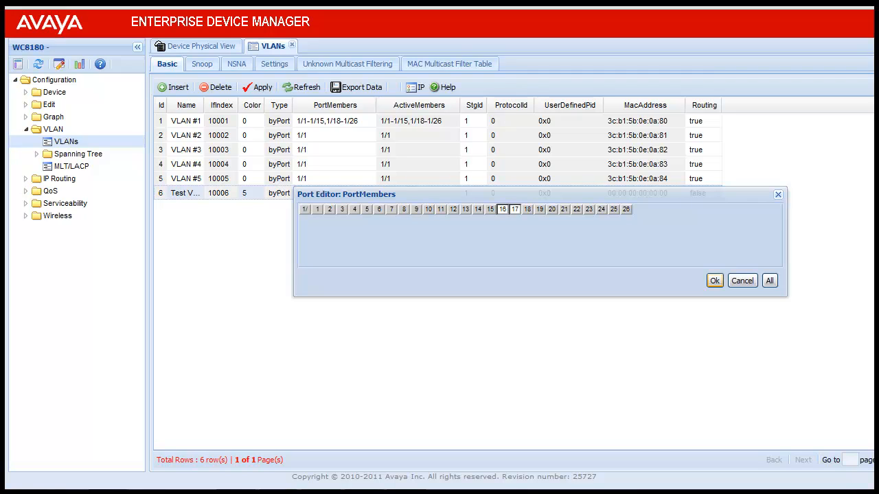
Assign ports 1/16 and 1/17 as members of VLAN 6 and apply the change.
{"action": "left_click", "coordinate": [713, 280]}
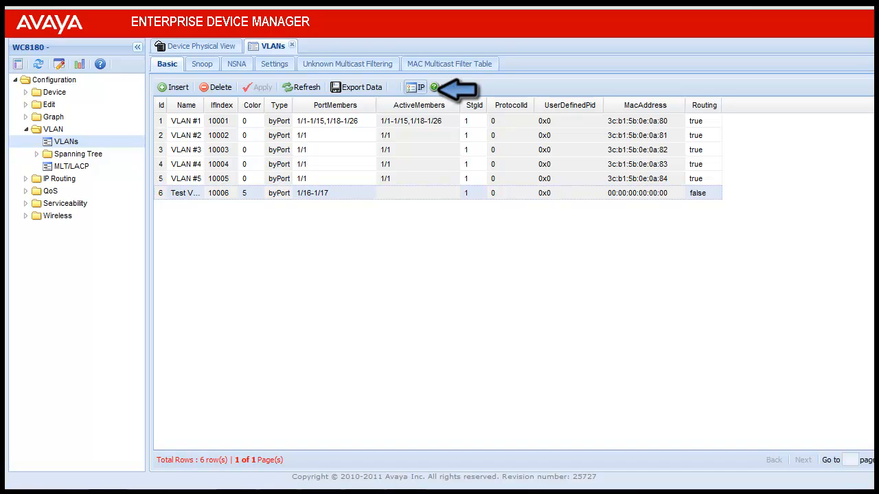
Add an IP address and netmask entry for VLAN 6 in its IP settings.
{"action": "left_click", "coordinate": [415, 88]}
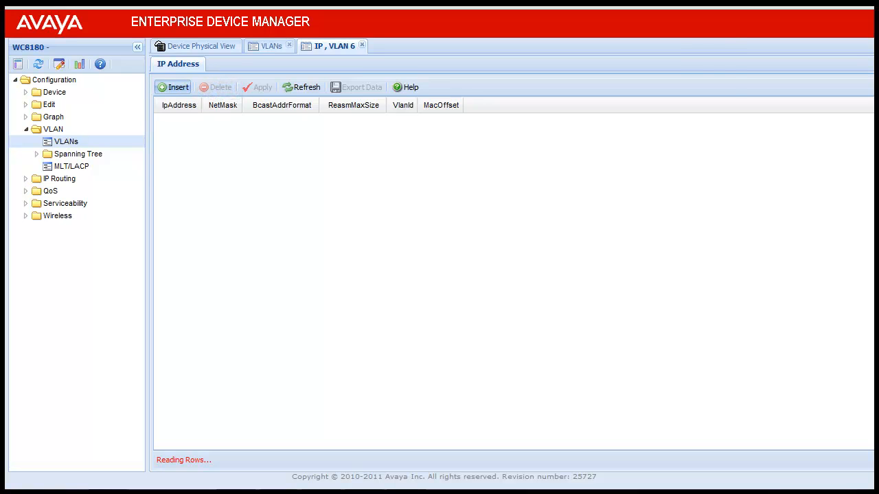
{"action": "left_click", "coordinate": [173, 88]}
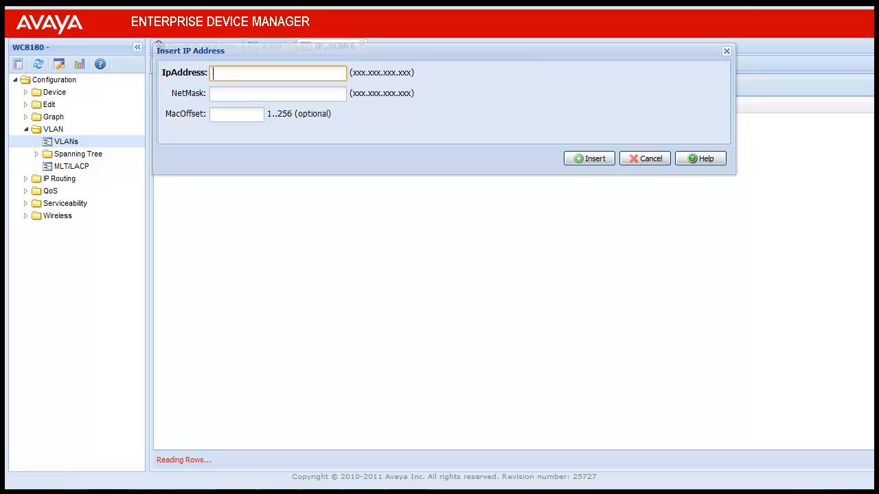
{"action": "type", "text": "6.6.6.6"}
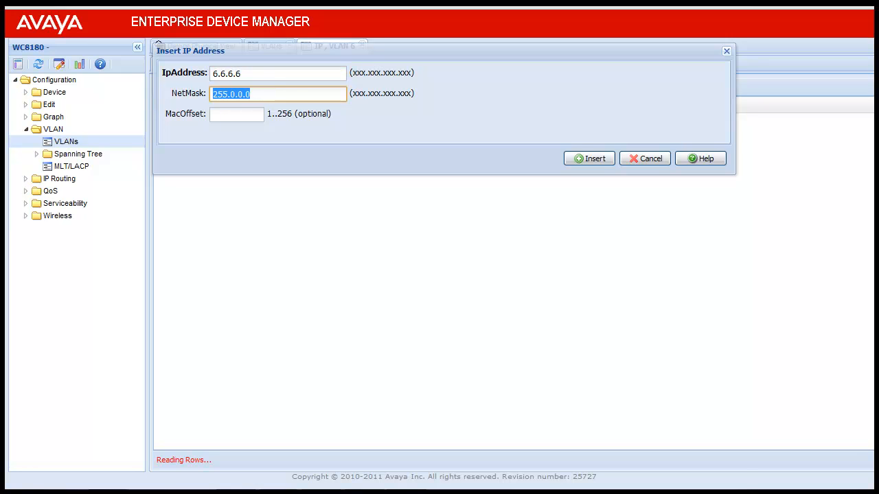
{"action": "type", "text": "255.255.255.0"}
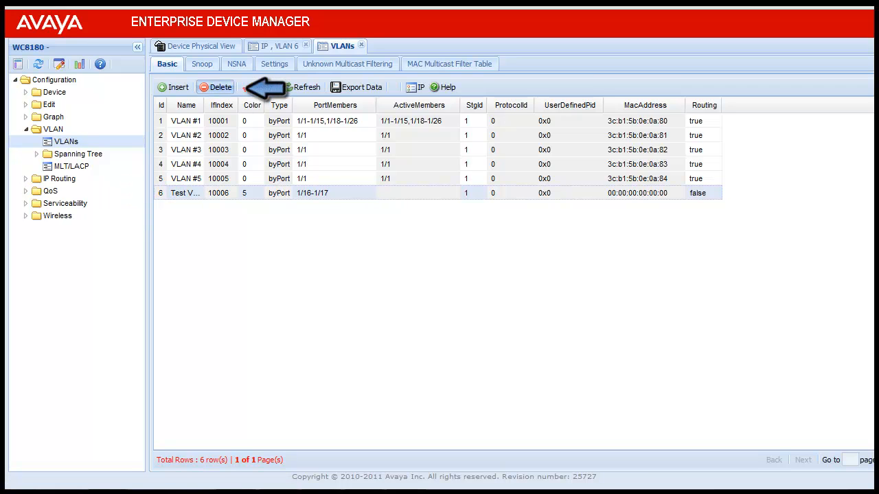
Delete the Test Vlan entry, confirming the removal.
{"action": "left_click", "coordinate": [216, 88]}
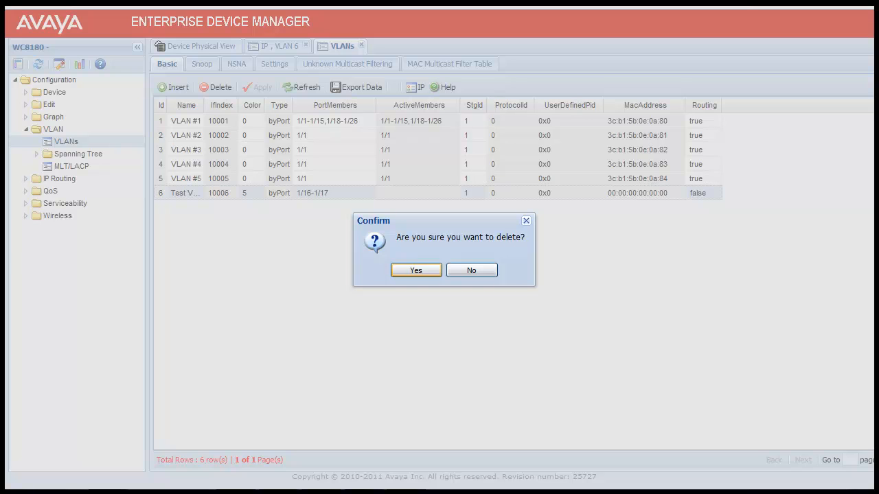
{"action": "left_click", "coordinate": [414, 269]}
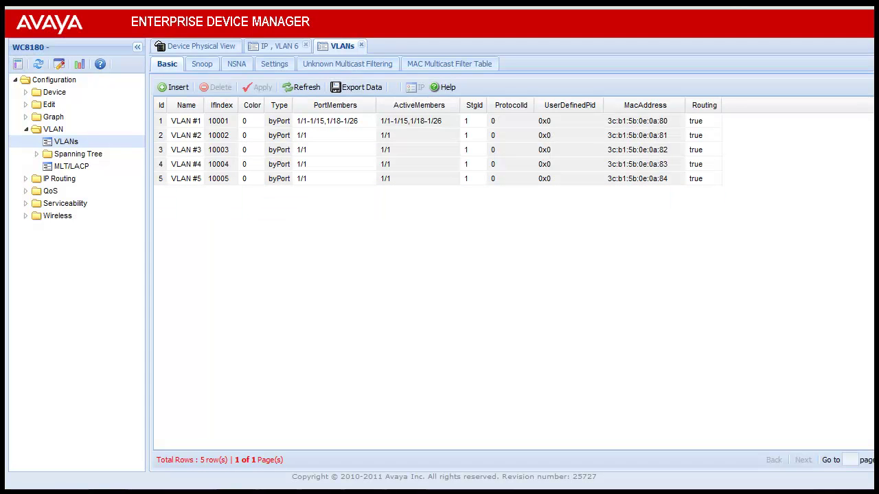